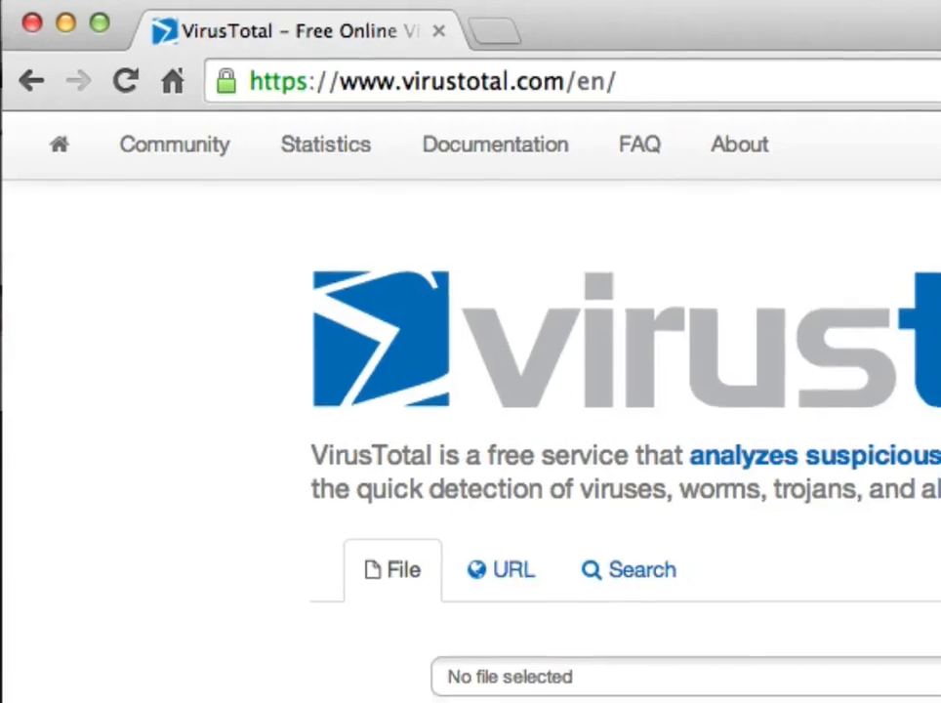
- Choose Bulletin-8th-July-2014.docx from Downloads as the file to upload
{"action": "scroll", "scroll_direction": "down", "scroll_amount": 3}
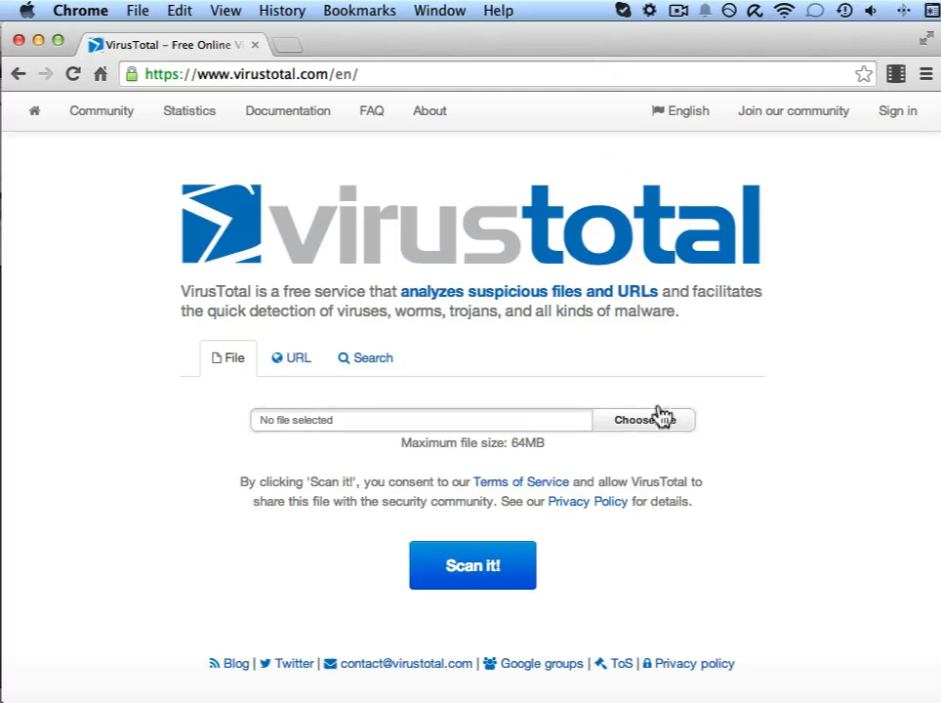
{"action": "mouse_move", "coordinate": [652, 432]}
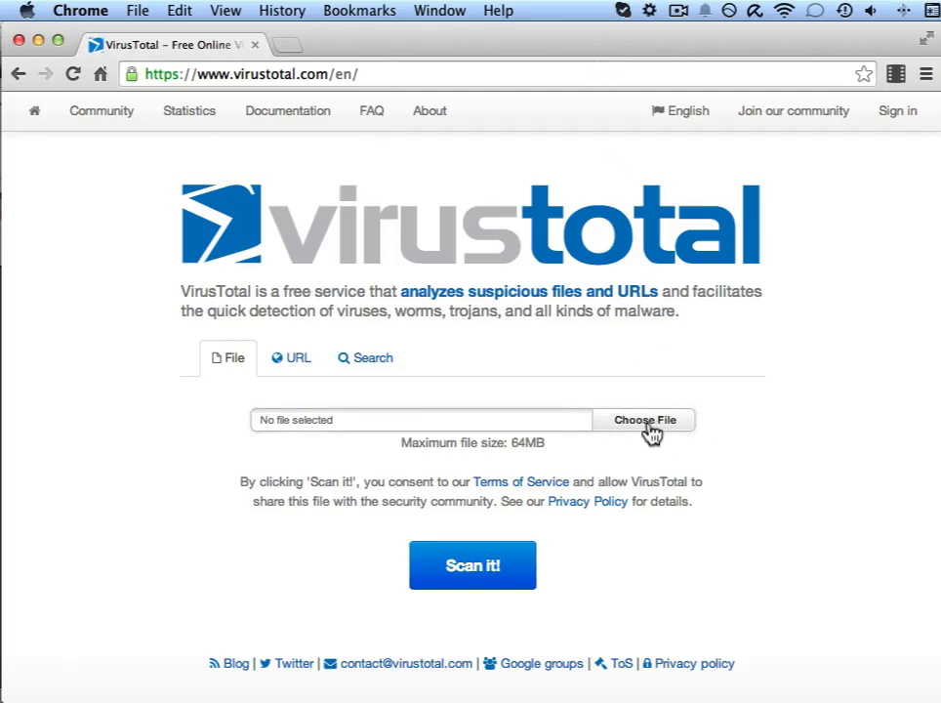
{"action": "left_click", "coordinate": [645, 420]}
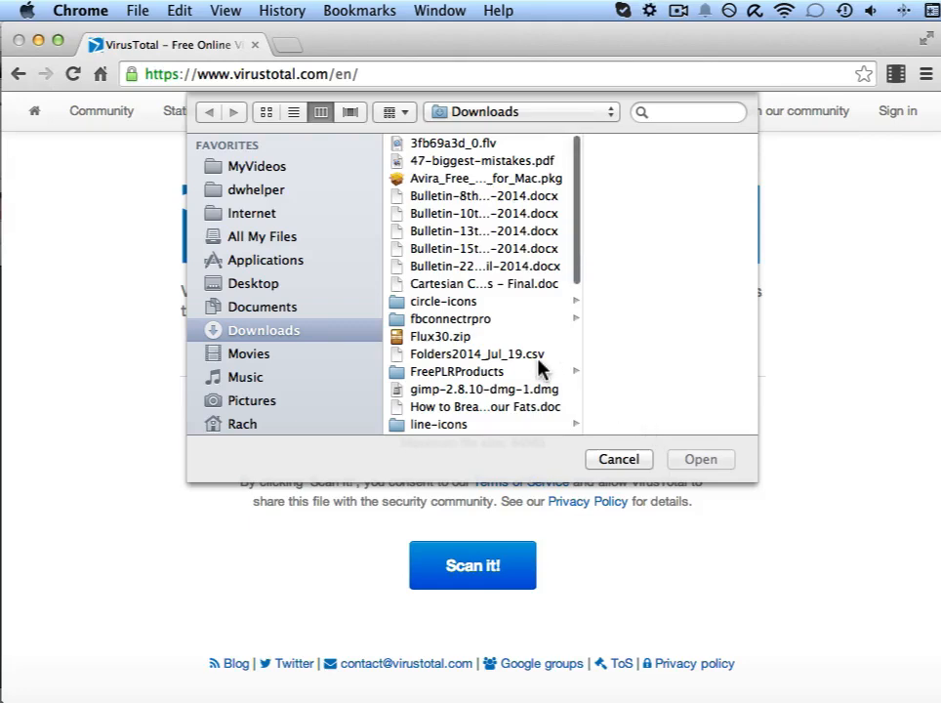
{"action": "mouse_move", "coordinate": [479, 216]}
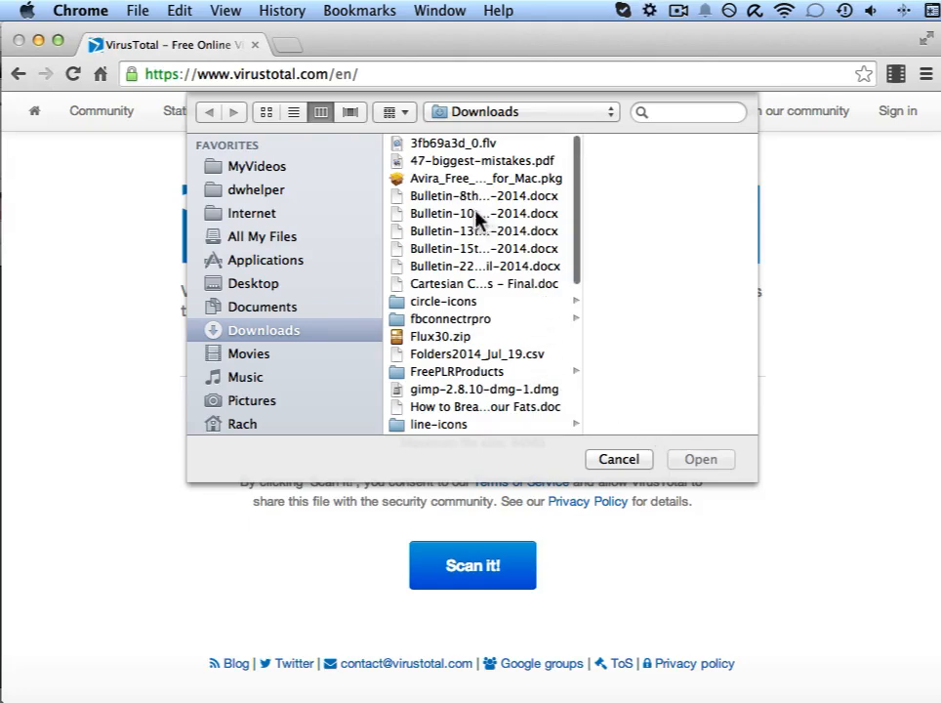
{"action": "left_click", "coordinate": [456, 195]}
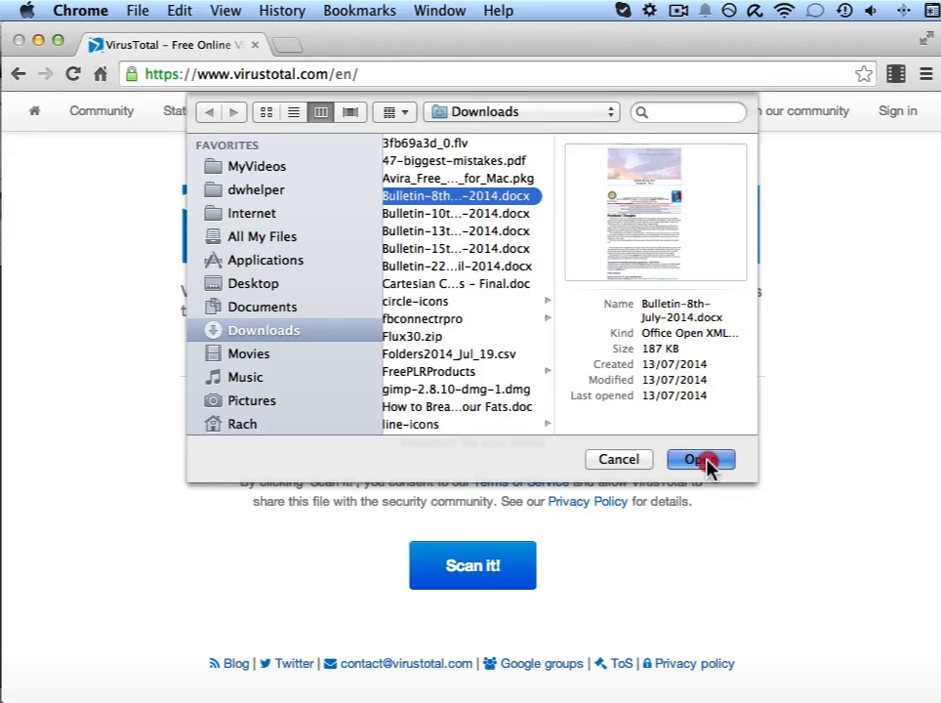
{"action": "left_click", "coordinate": [700, 459]}
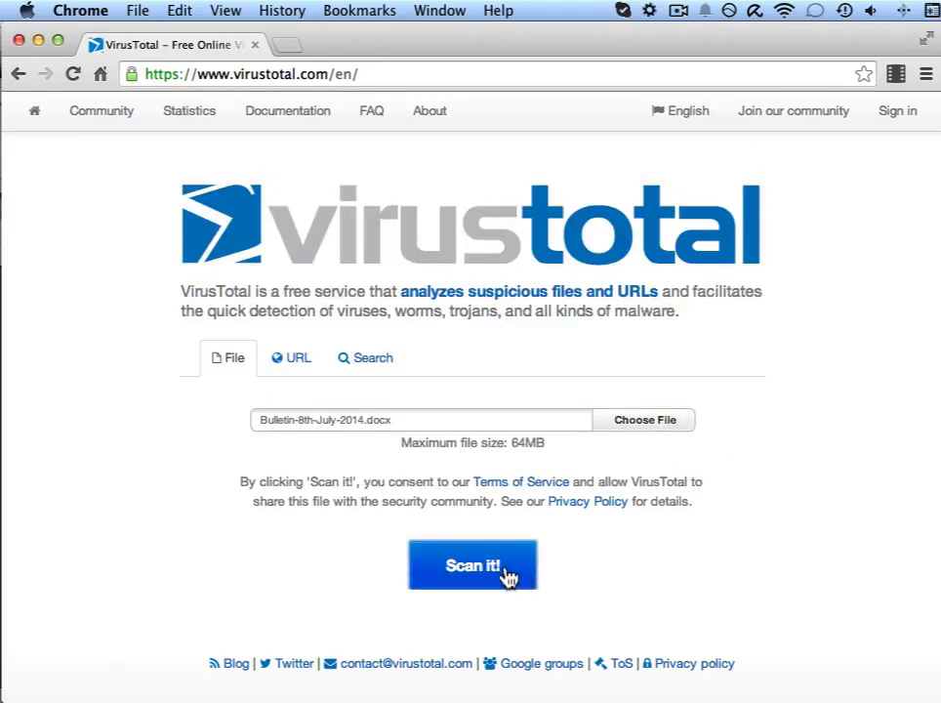
{"action": "mouse_move", "coordinate": [382, 454]}
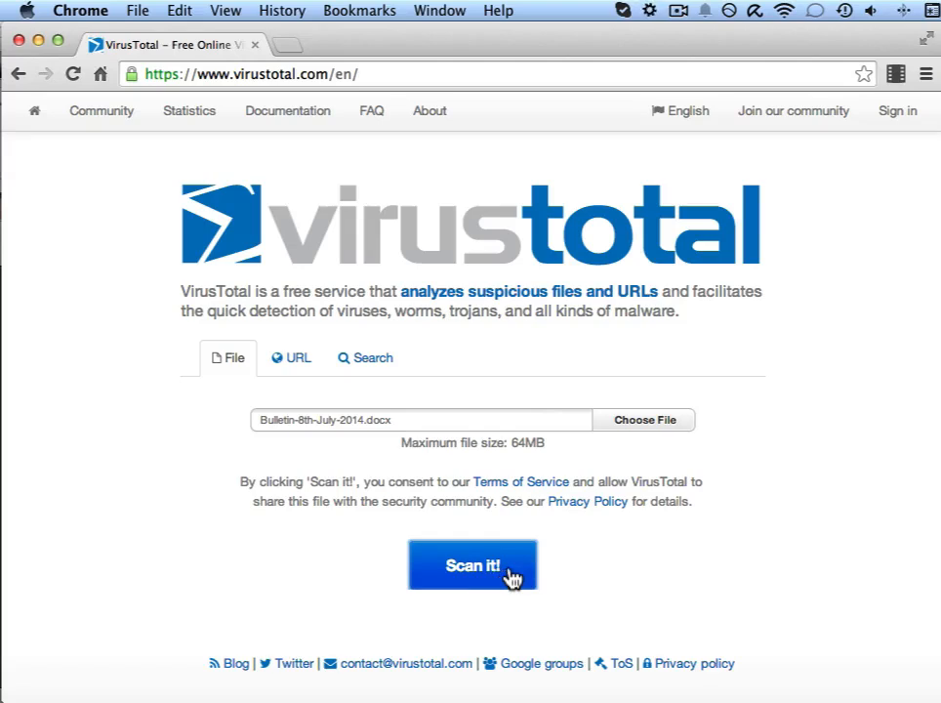
- Submit Bulletin-8th-July-2014.docx with Scan it! and let the upload run
{"action": "left_click", "coordinate": [472, 565]}
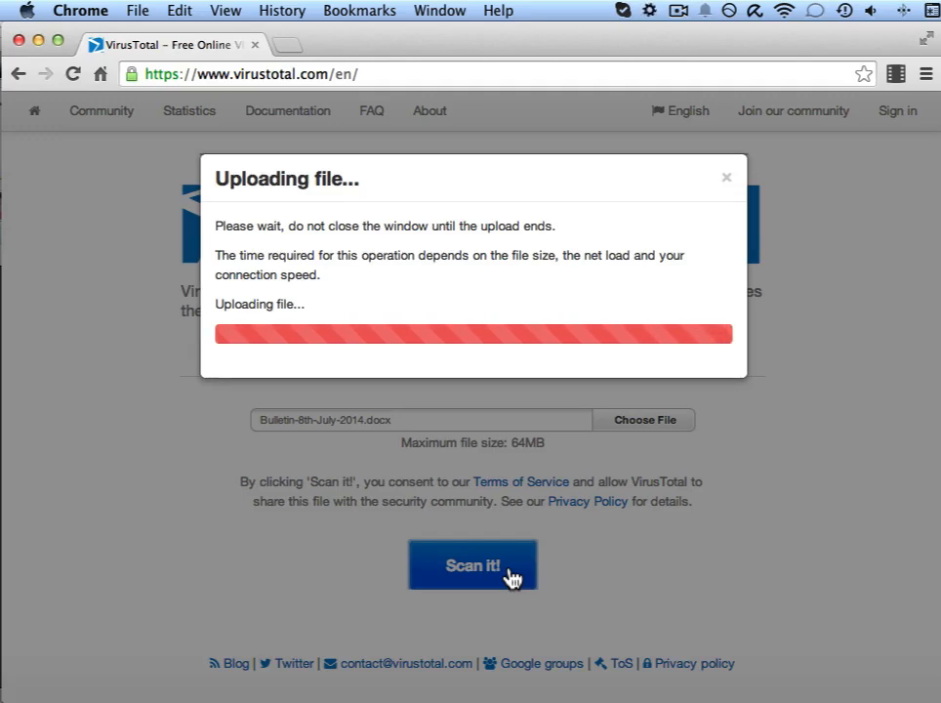
{"action": "left_click", "coordinate": [472, 565]}
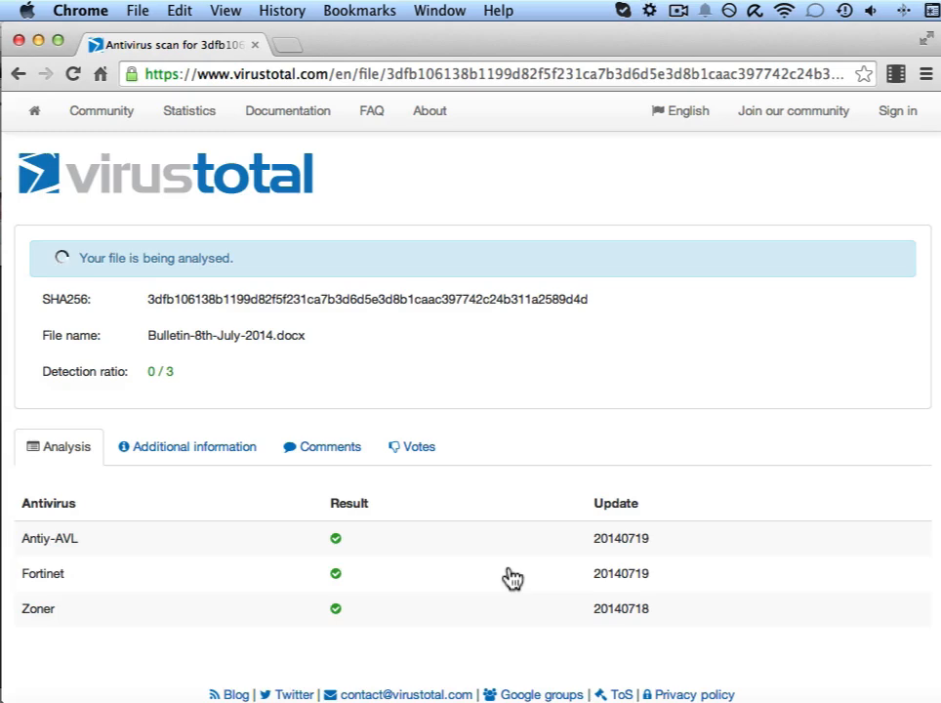
{"action": "mouse_move", "coordinate": [527, 545]}
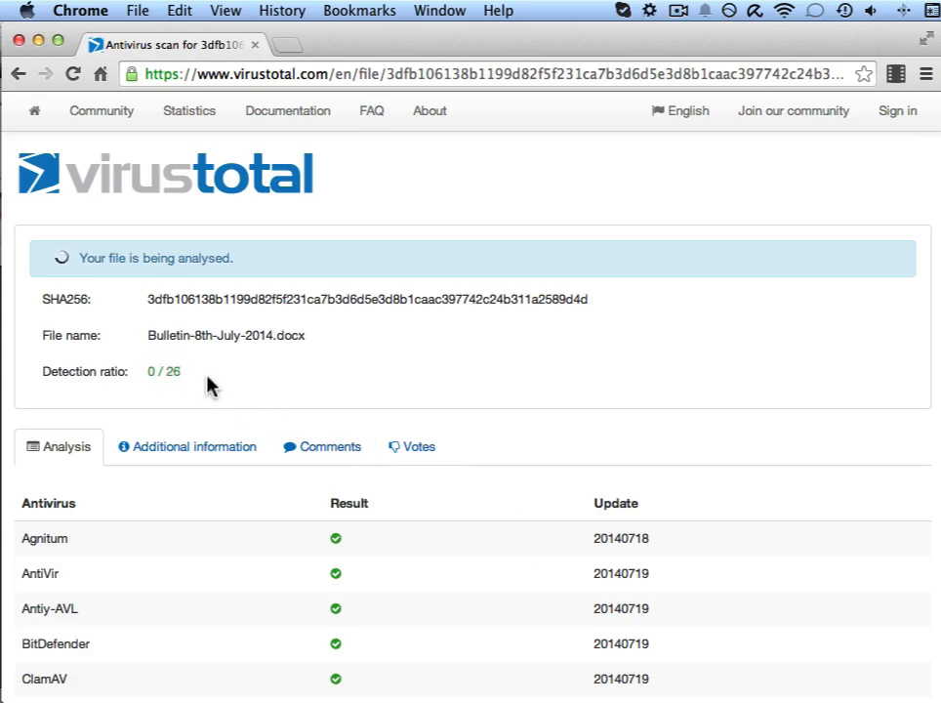
{"action": "mouse_move", "coordinate": [397, 396]}
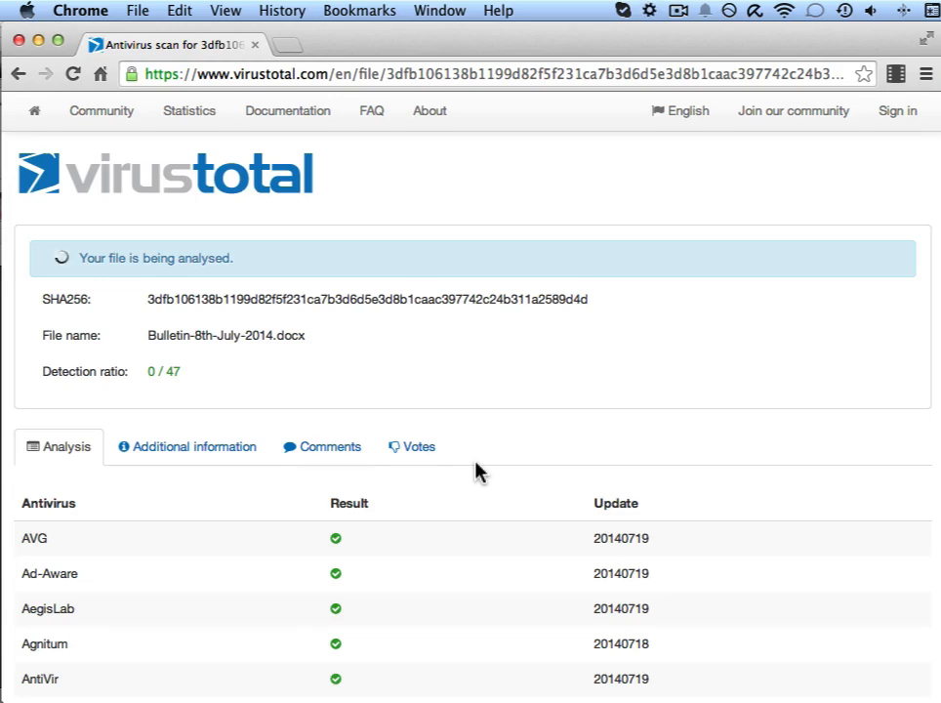
- Scroll through the Bulletin-8th-July-2014.docx analysis while engines report no detections
{"action": "scroll", "scroll_direction": "down", "scroll_amount": 3}
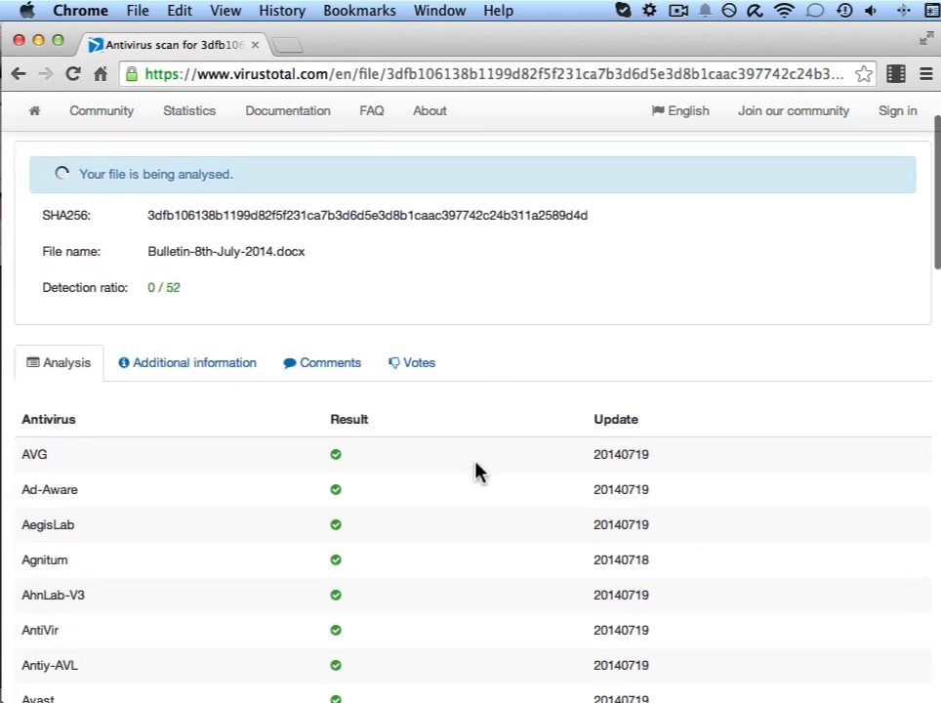
{"action": "scroll", "scroll_direction": "down", "scroll_amount": 3}
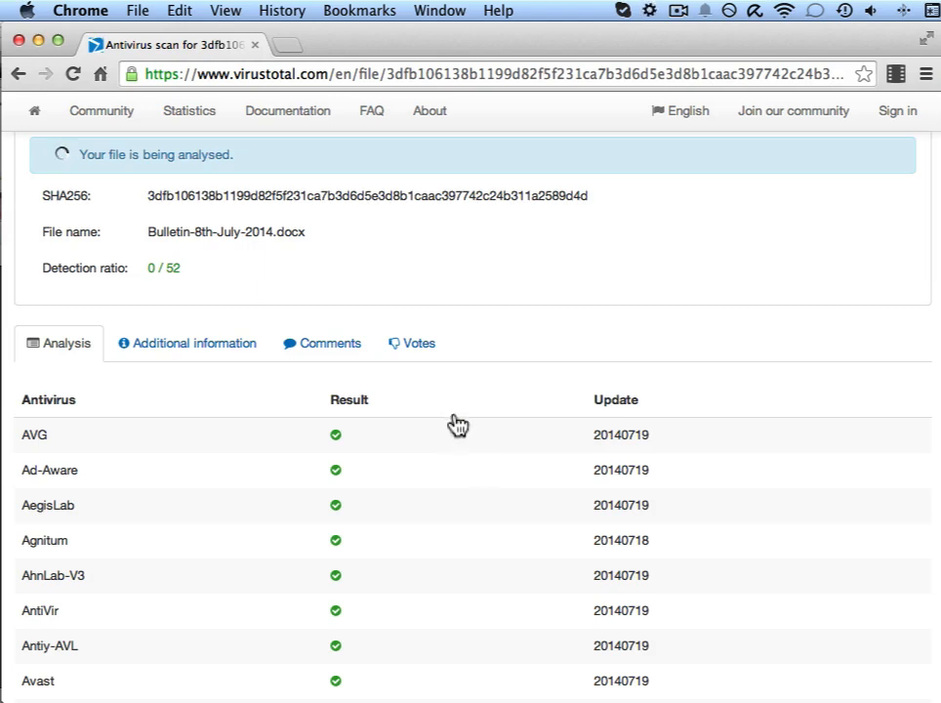
{"action": "mouse_move", "coordinate": [332, 163]}
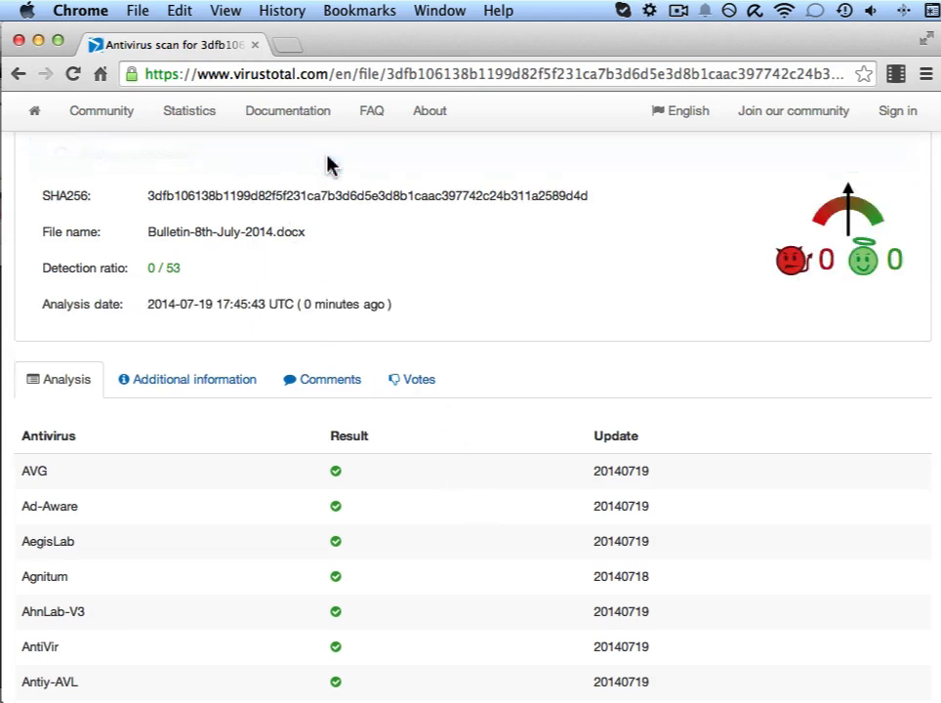
{"action": "scroll", "scroll_direction": "down", "scroll_amount": 3}
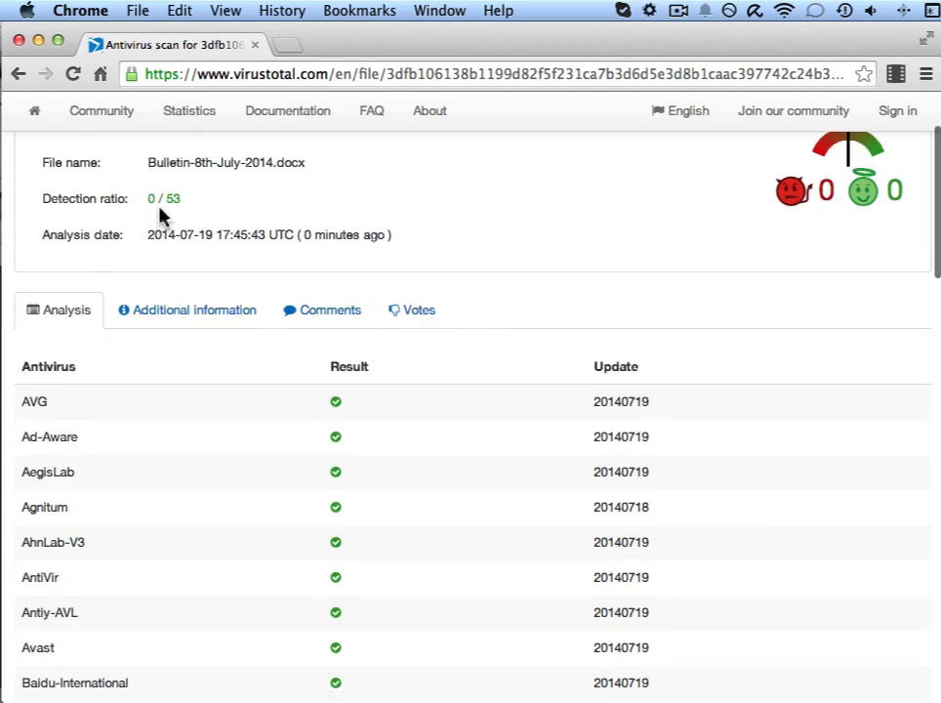
{"action": "mouse_move", "coordinate": [544, 457]}
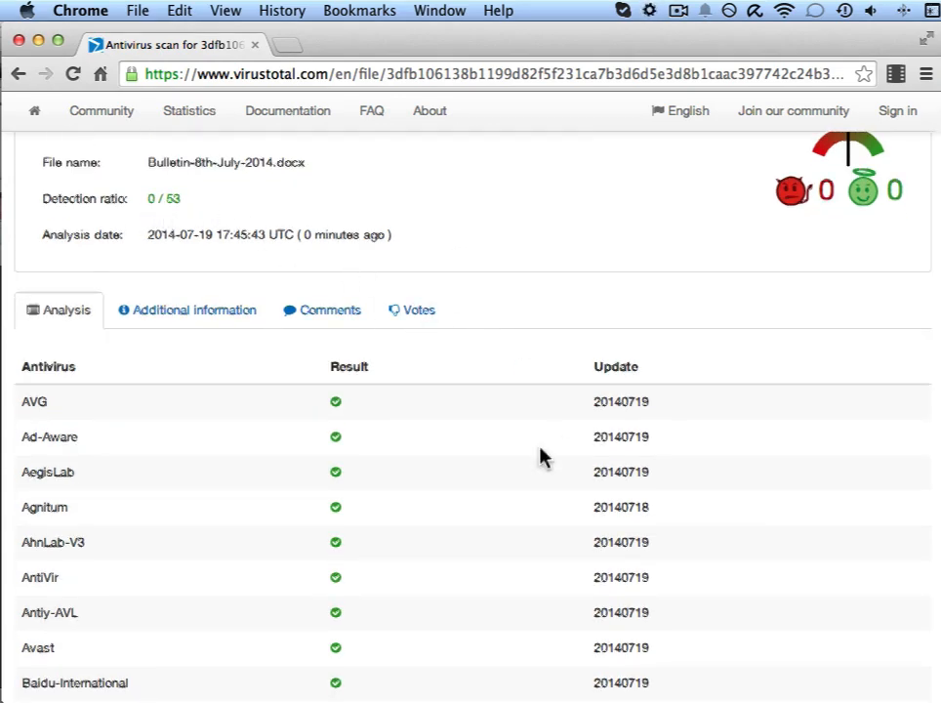
{"action": "scroll", "scroll_direction": "down", "scroll_amount": 3}
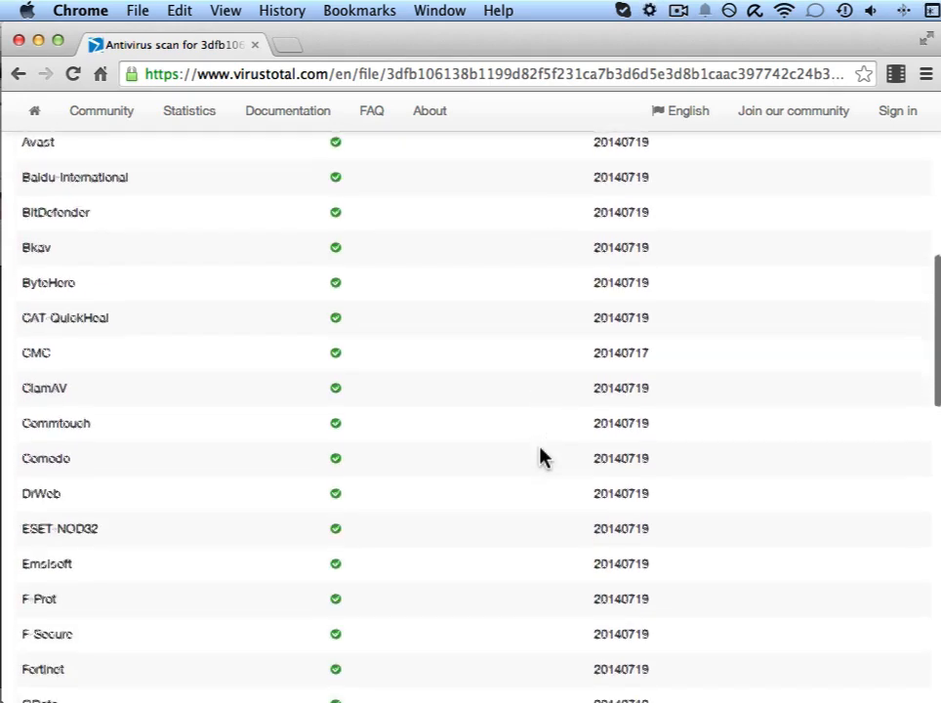
{"action": "scroll", "scroll_direction": "down", "scroll_amount": 3}
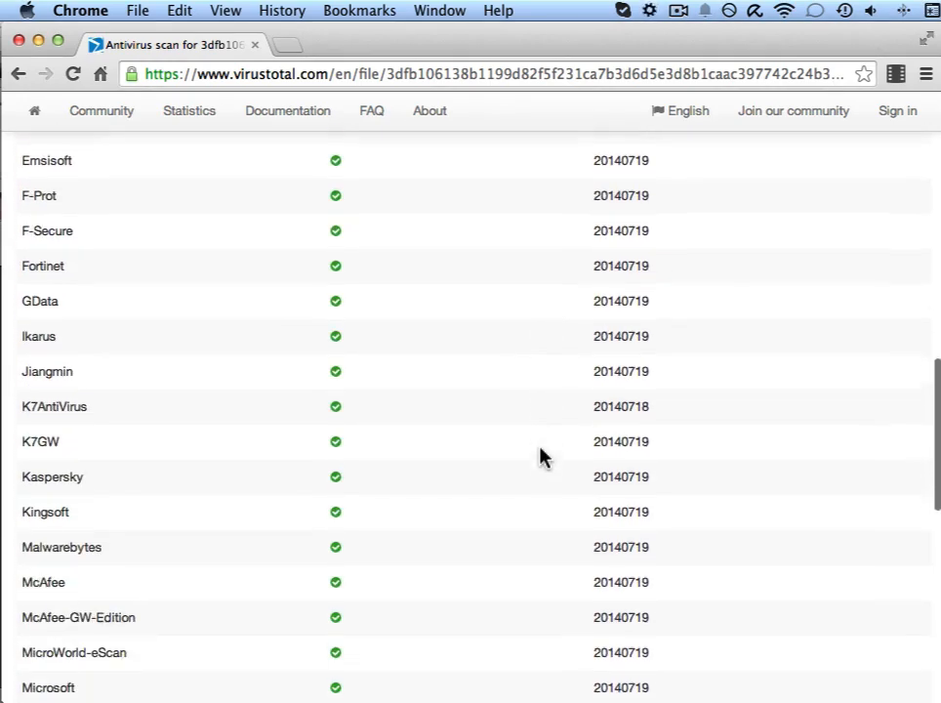
{"action": "scroll", "scroll_direction": "down", "scroll_amount": 3}
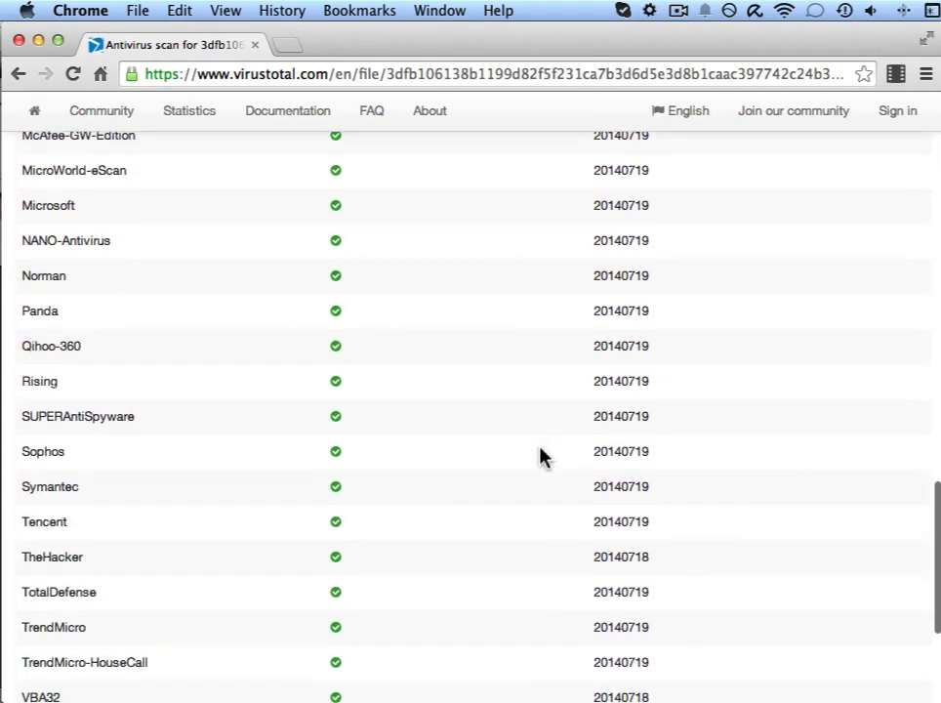
{"action": "scroll", "scroll_direction": "up", "scroll_amount": 3}
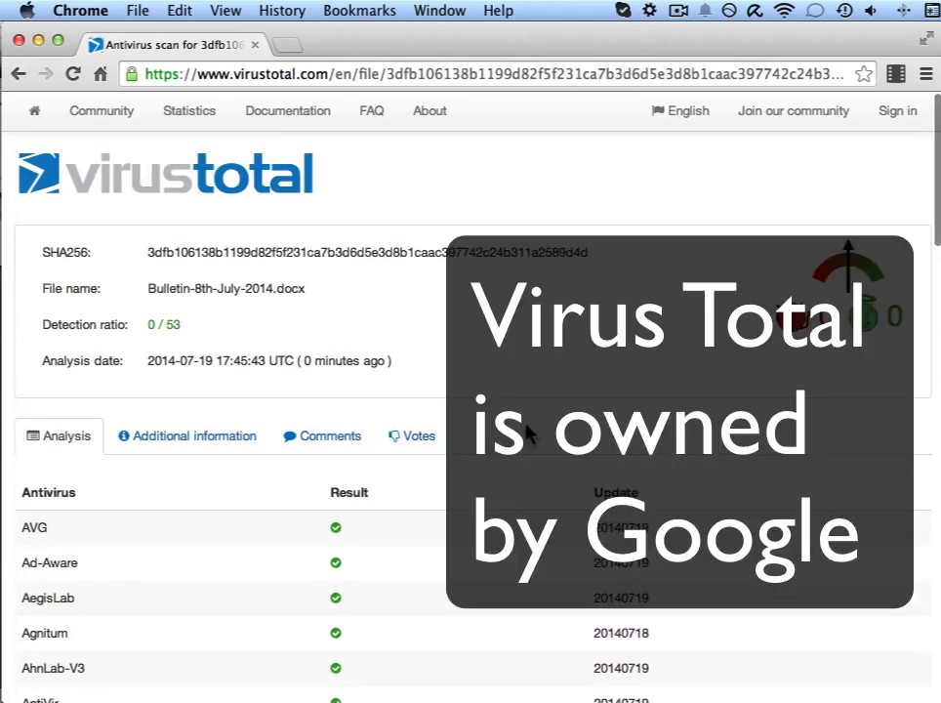
{"action": "mouse_move", "coordinate": [96, 170]}
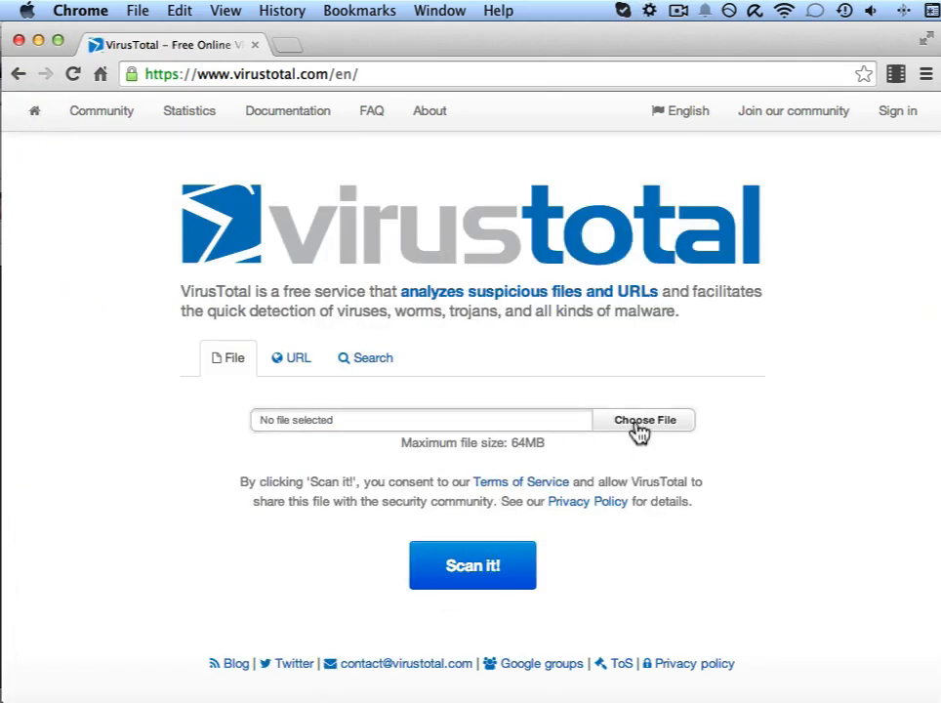
- Choose Flux30.zip from Downloads as the next file to upload
{"action": "left_click", "coordinate": [643, 420]}
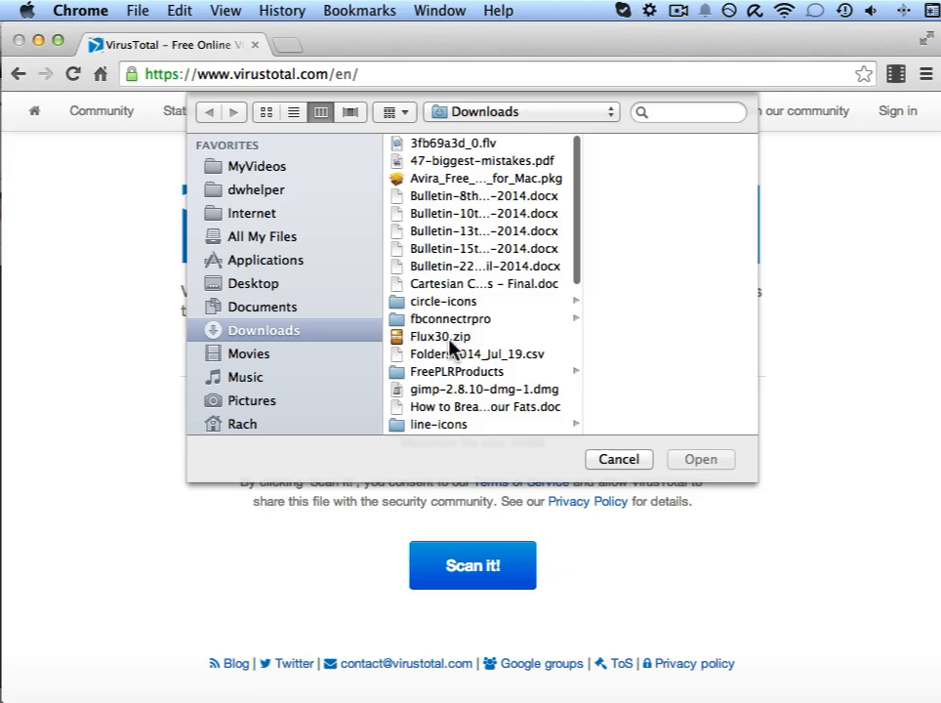
{"action": "left_click", "coordinate": [441, 336]}
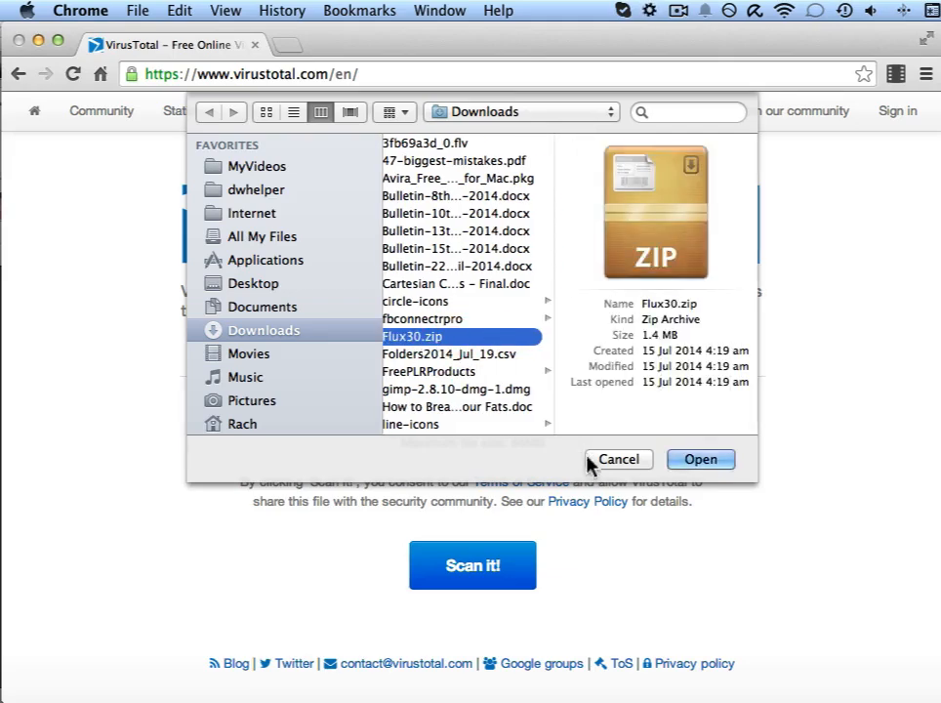
{"action": "left_click", "coordinate": [700, 459]}
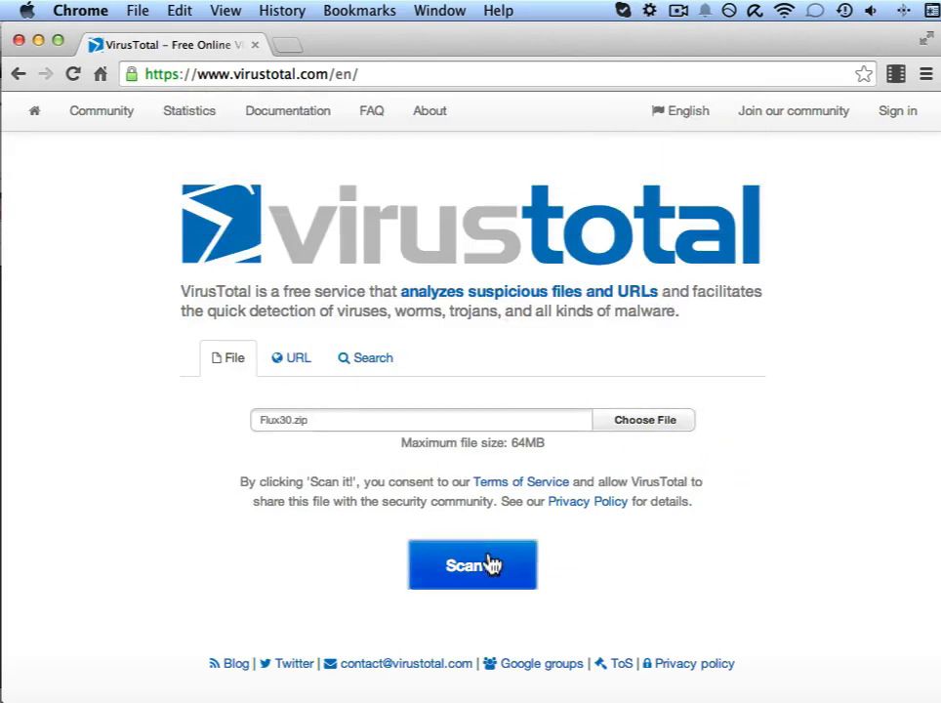
- Submit Flux30.zip, then open its existing 0/53 report via View last analysis
{"action": "left_click", "coordinate": [472, 564]}
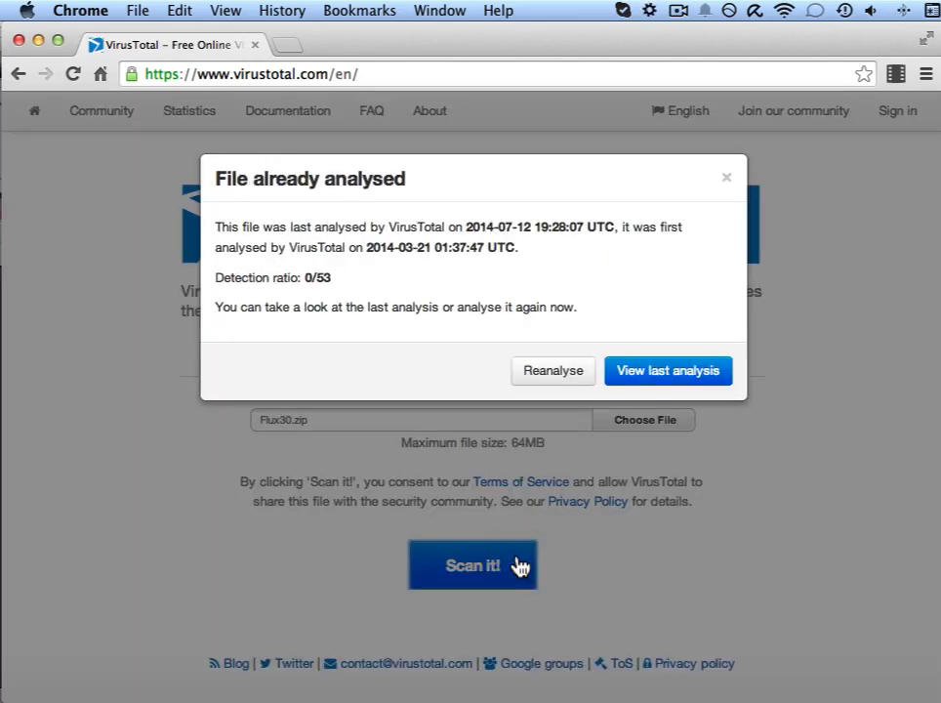
{"action": "mouse_move", "coordinate": [519, 530]}
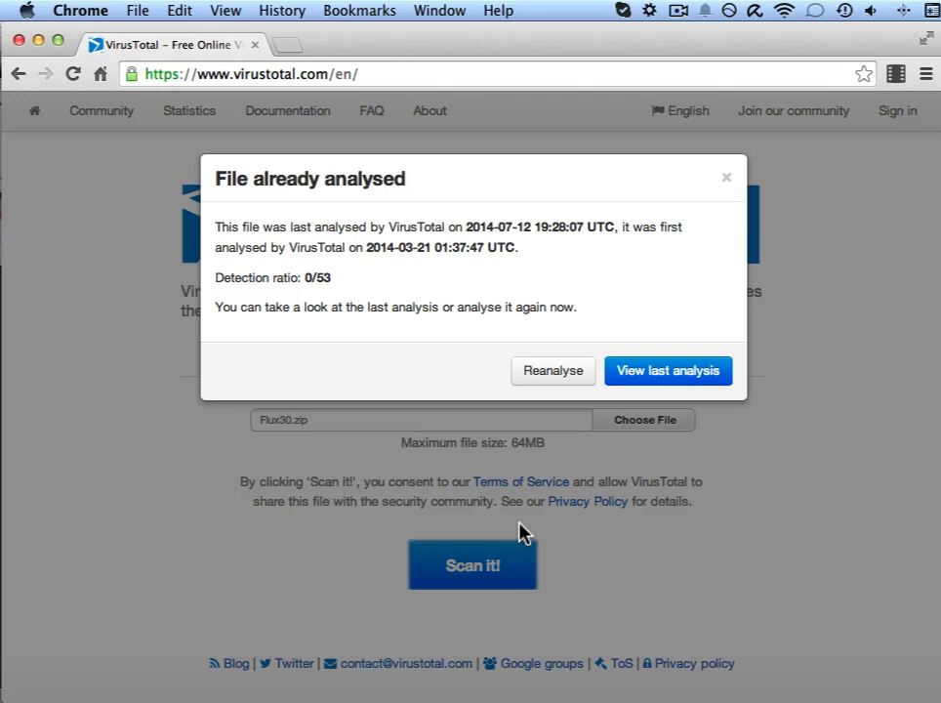
{"action": "mouse_move", "coordinate": [507, 515]}
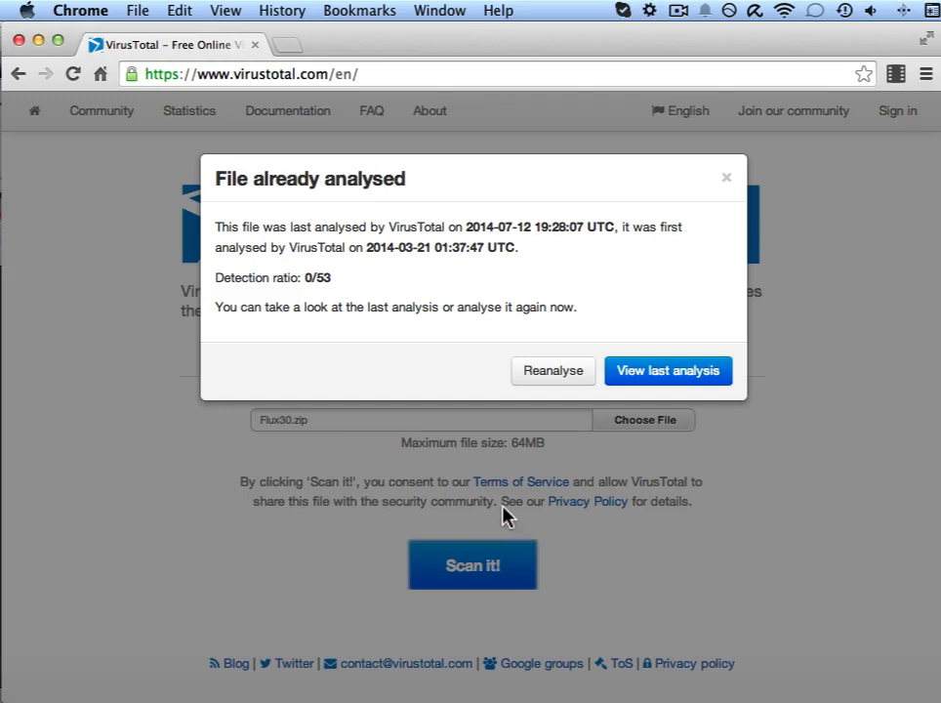
{"action": "mouse_move", "coordinate": [491, 486]}
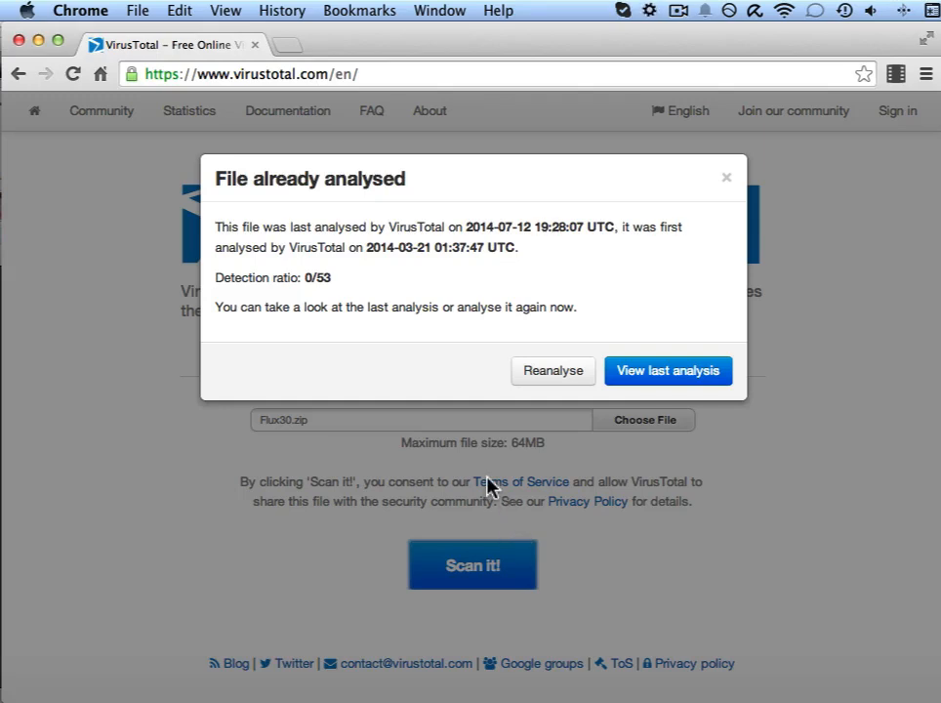
{"action": "mouse_move", "coordinate": [327, 188]}
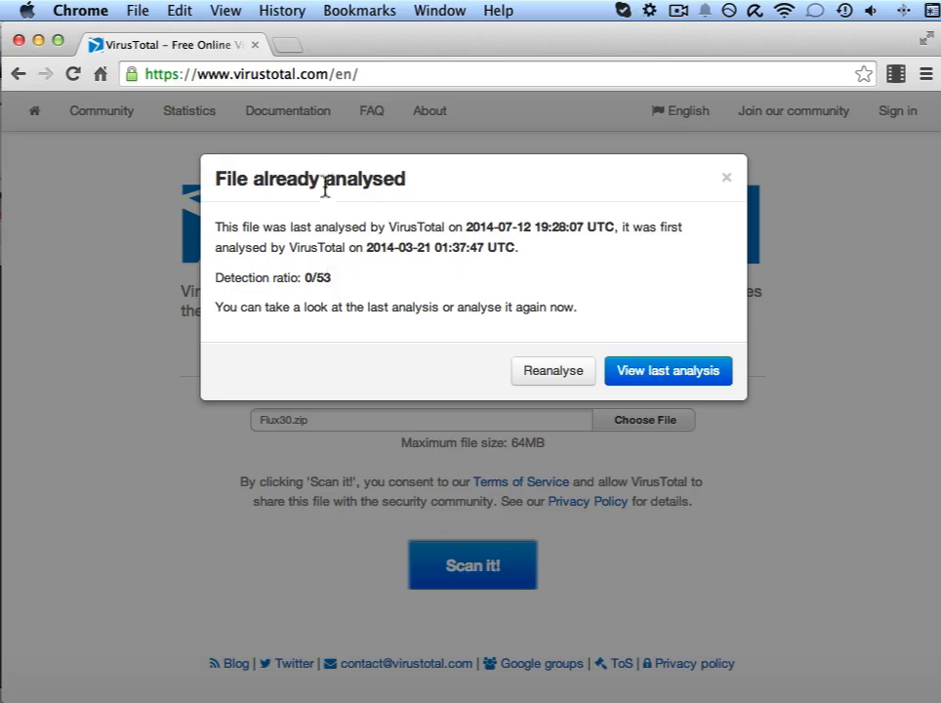
{"action": "mouse_move", "coordinate": [381, 215]}
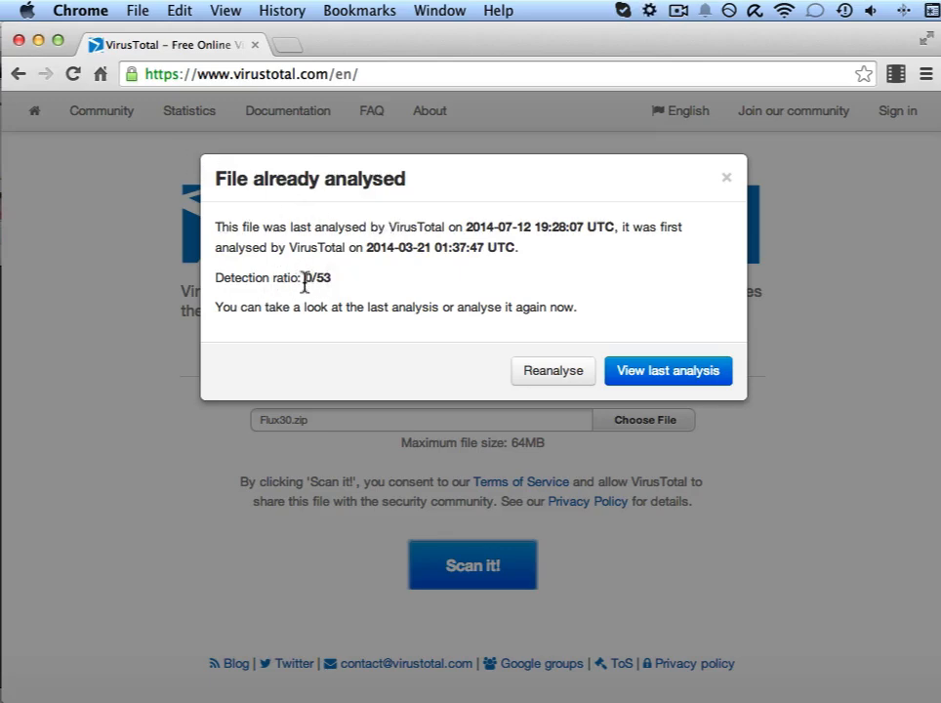
{"action": "mouse_move", "coordinate": [335, 299]}
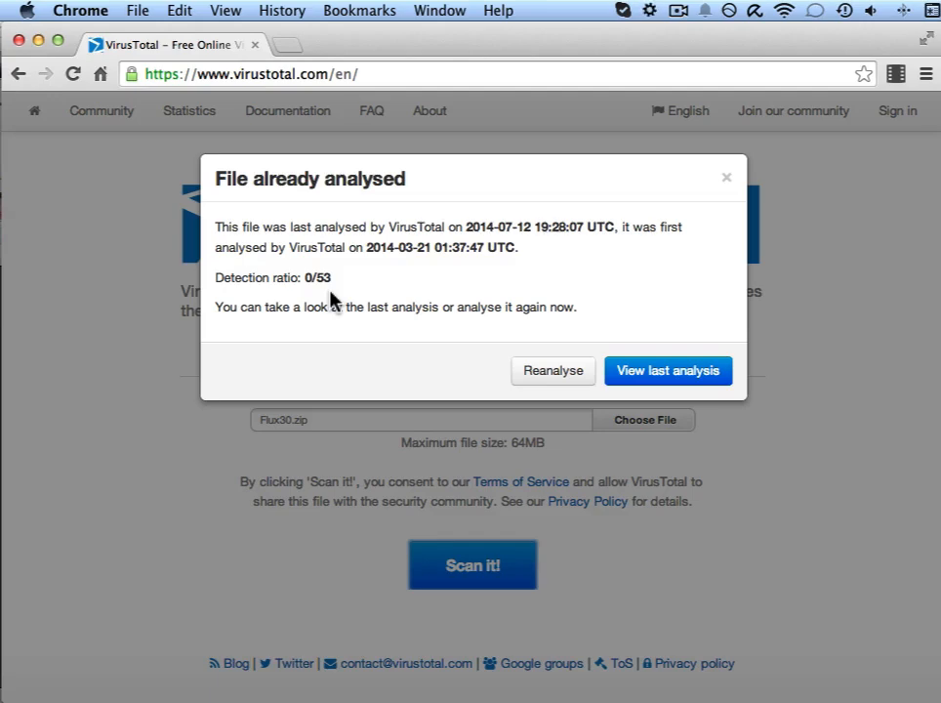
{"action": "mouse_move", "coordinate": [300, 329]}
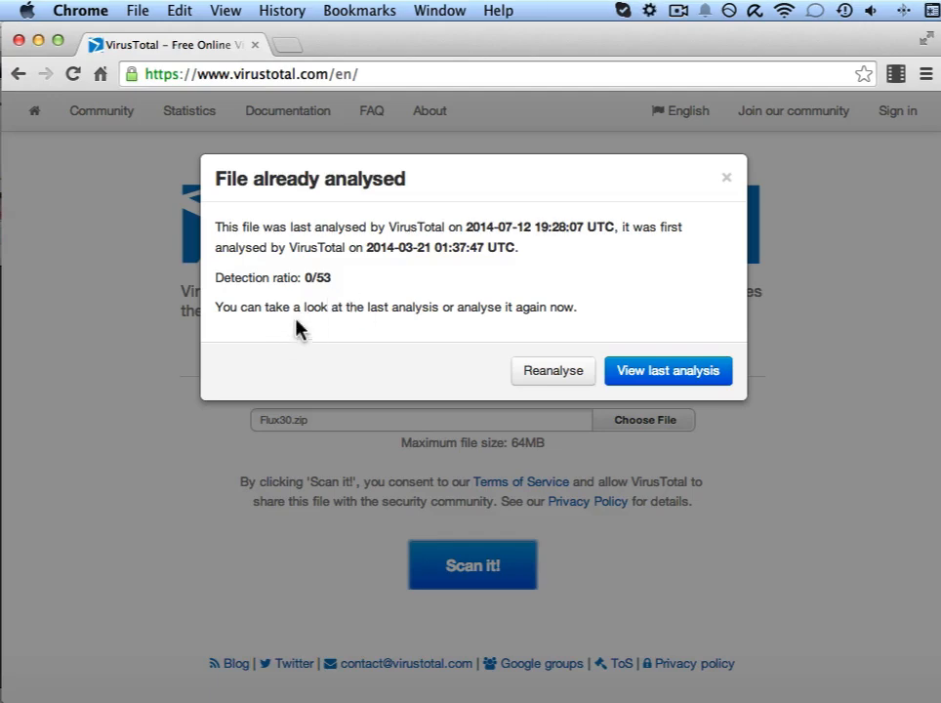
{"action": "mouse_move", "coordinate": [463, 332]}
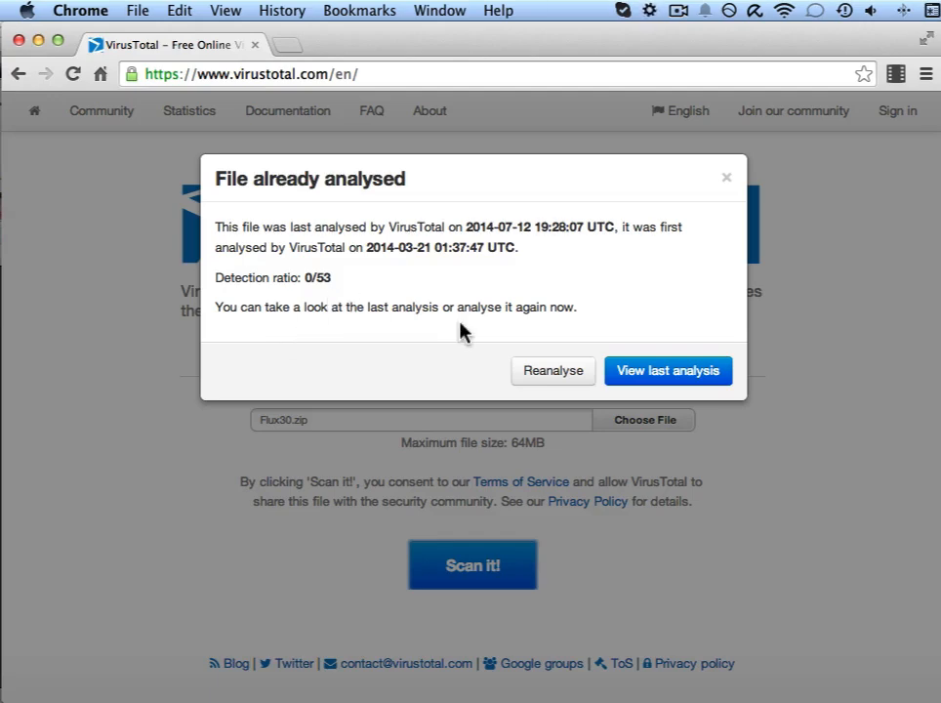
{"action": "mouse_move", "coordinate": [562, 327]}
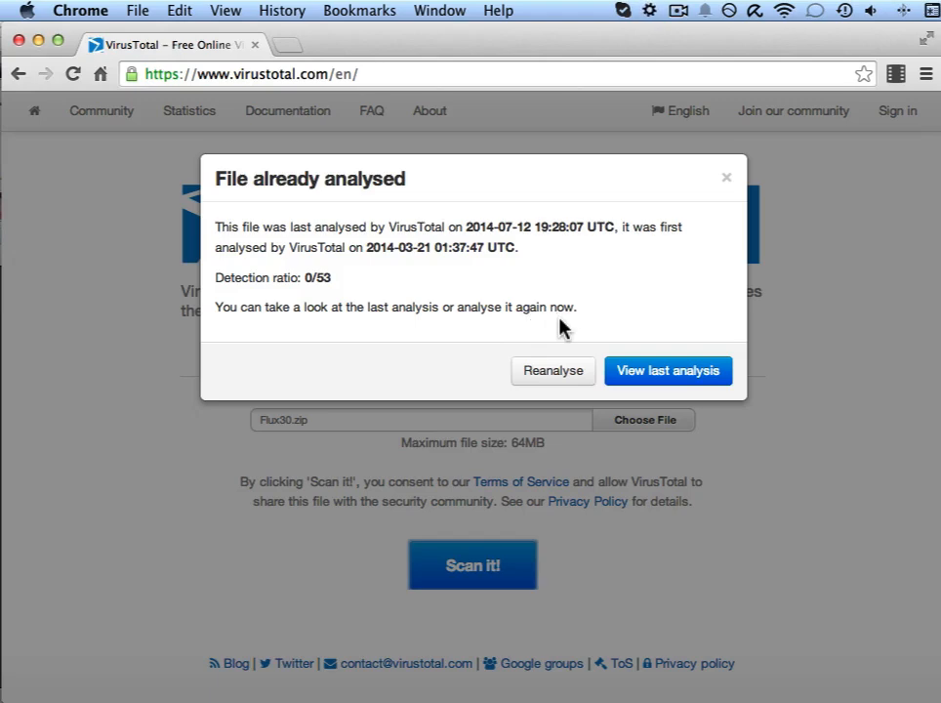
{"action": "left_click", "coordinate": [668, 370]}
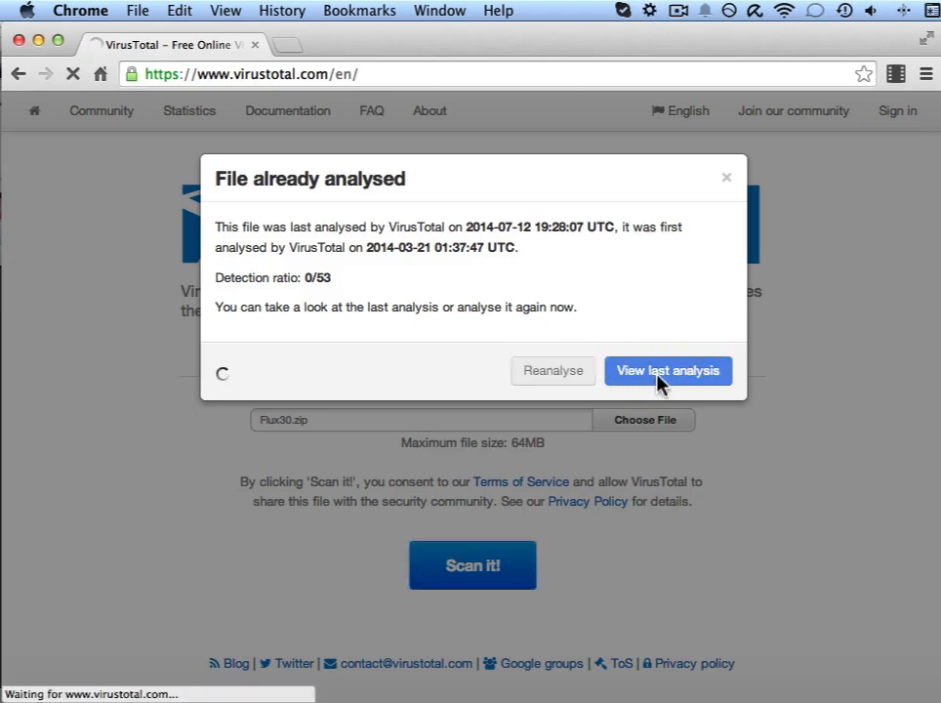
- Review the Flux30.zip 0 / 53 report, scrolling through the clean antivirus engine list
{"action": "left_click", "coordinate": [668, 370]}
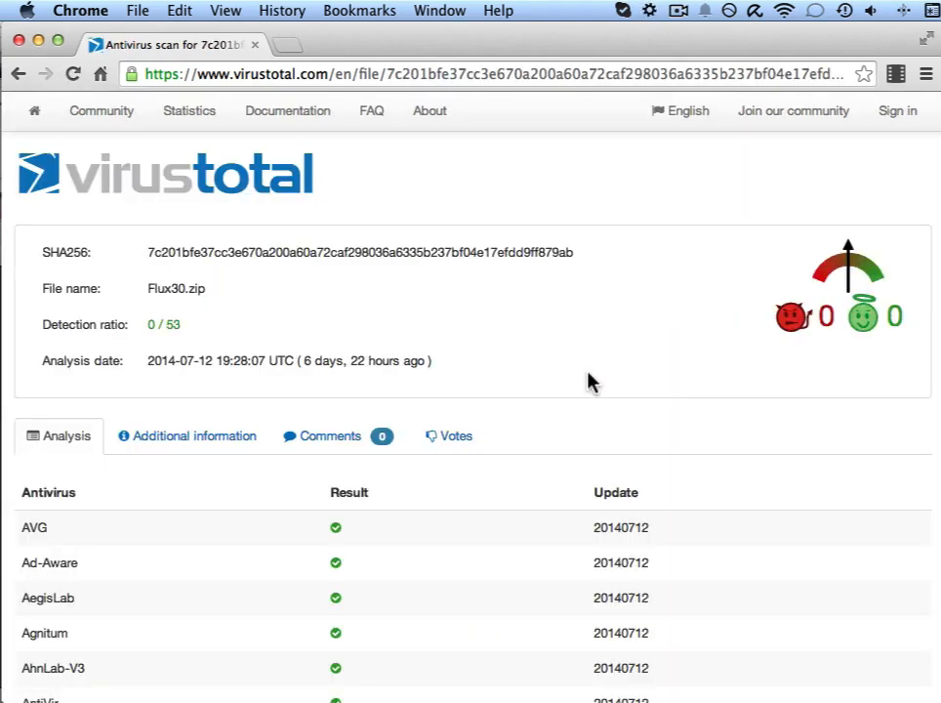
{"action": "mouse_move", "coordinate": [542, 374]}
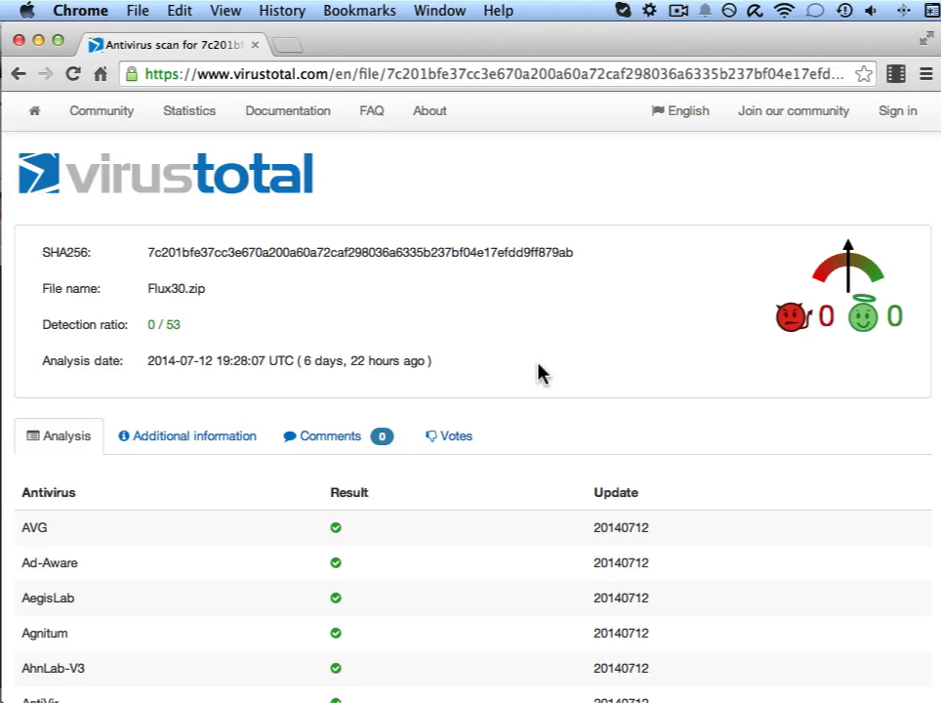
{"action": "scroll", "scroll_direction": "down", "scroll_amount": 3}
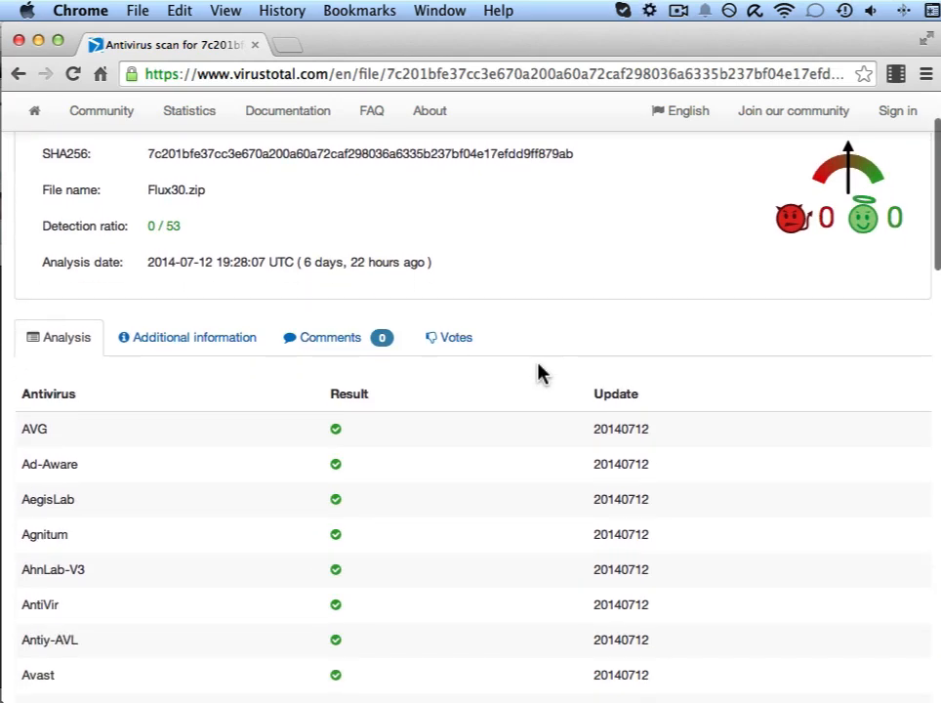
{"action": "mouse_move", "coordinate": [314, 278]}
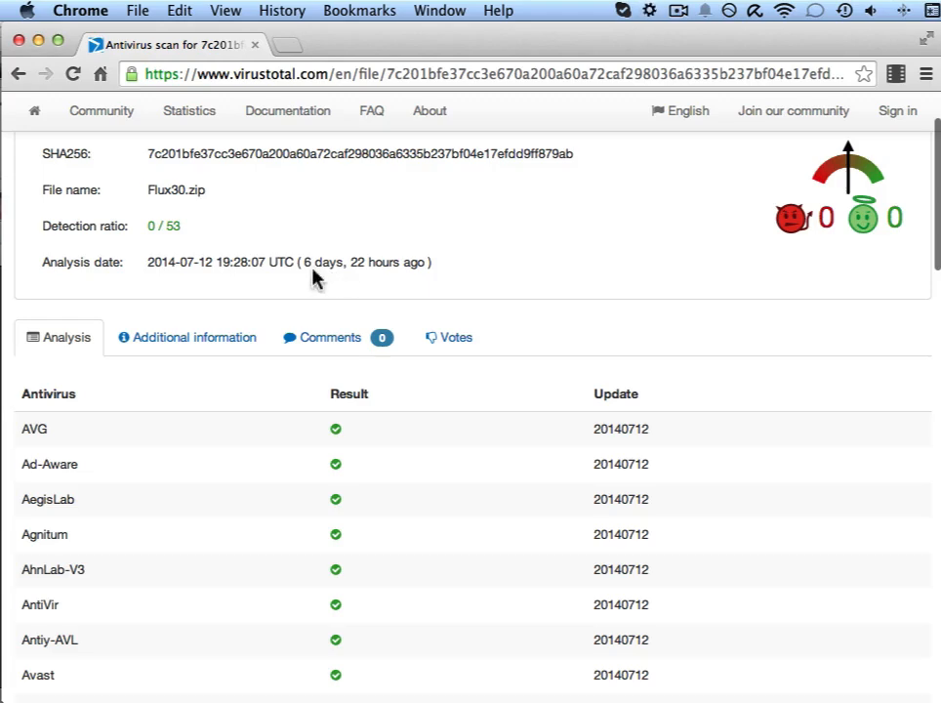
{"action": "mouse_move", "coordinate": [528, 433]}
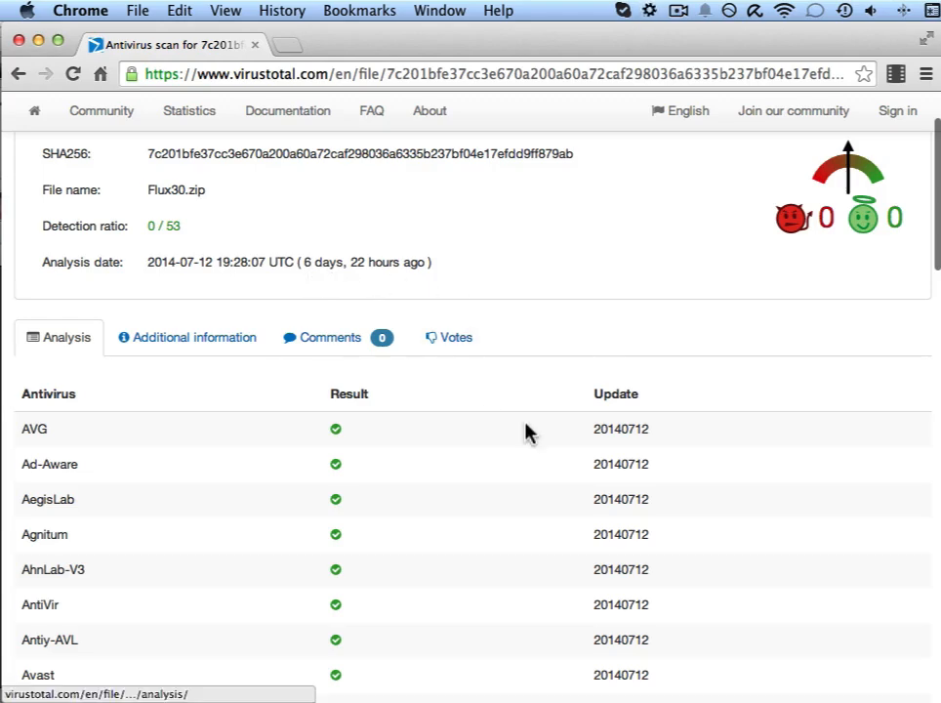
{"action": "scroll", "scroll_direction": "down", "scroll_amount": 3}
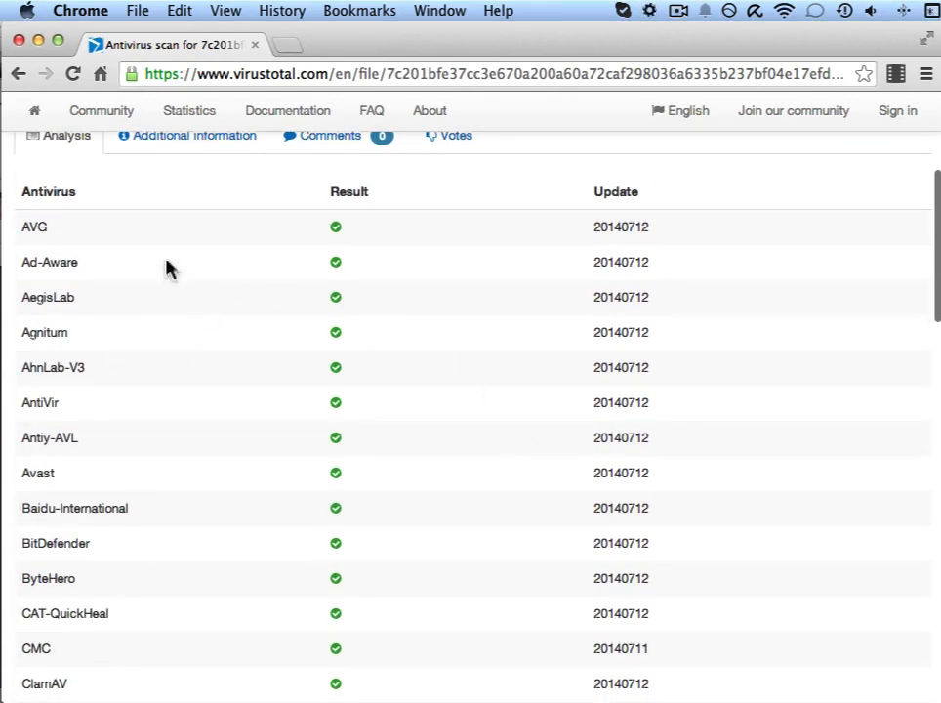
{"action": "mouse_move", "coordinate": [81, 562]}
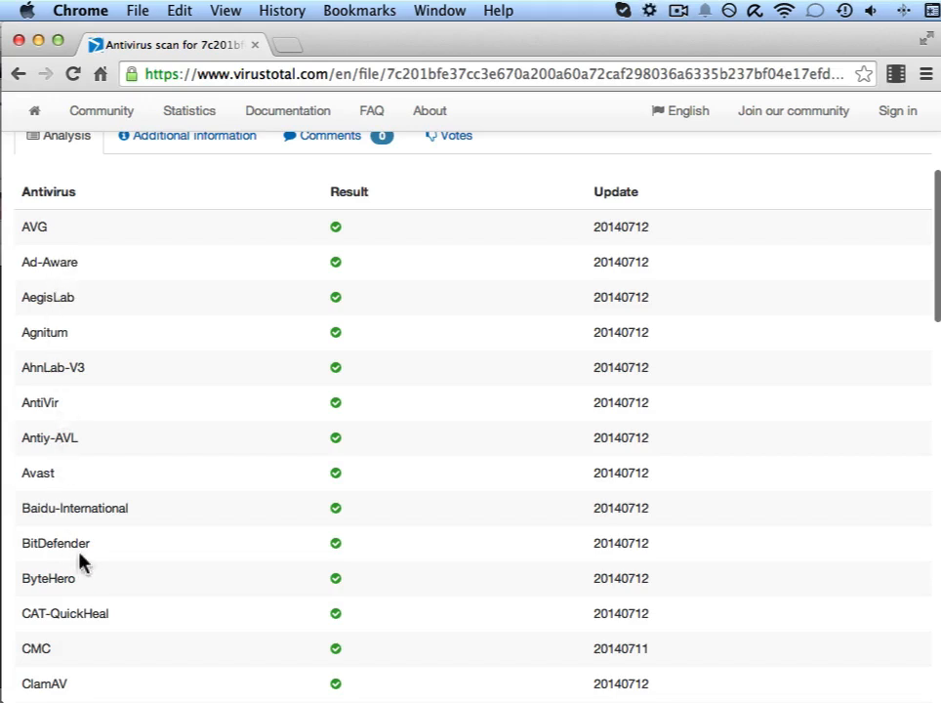
{"action": "mouse_move", "coordinate": [636, 411]}
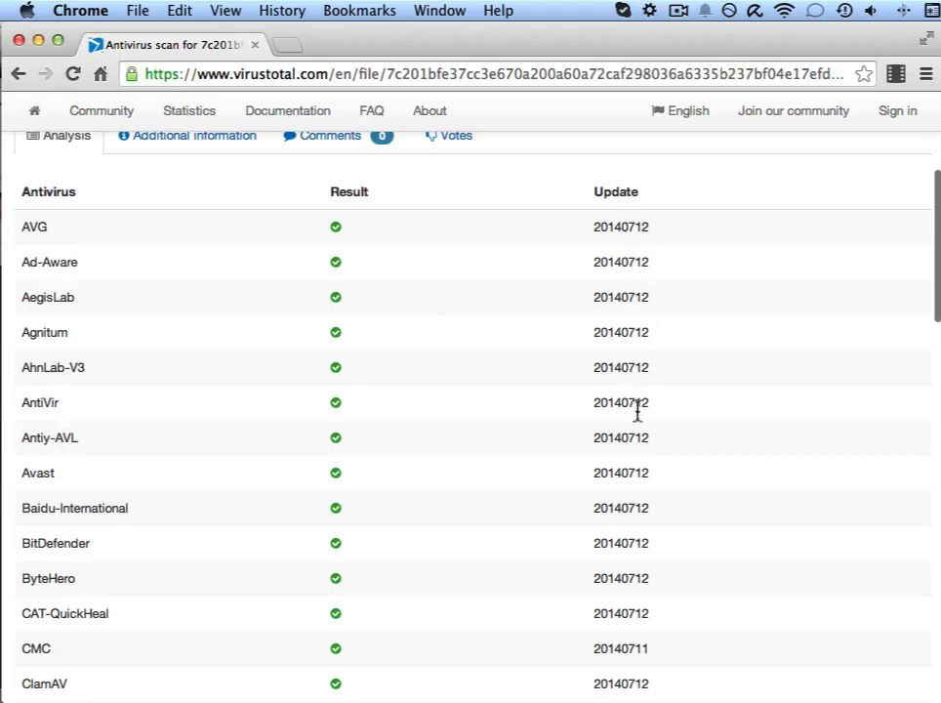
{"action": "mouse_move", "coordinate": [632, 577]}
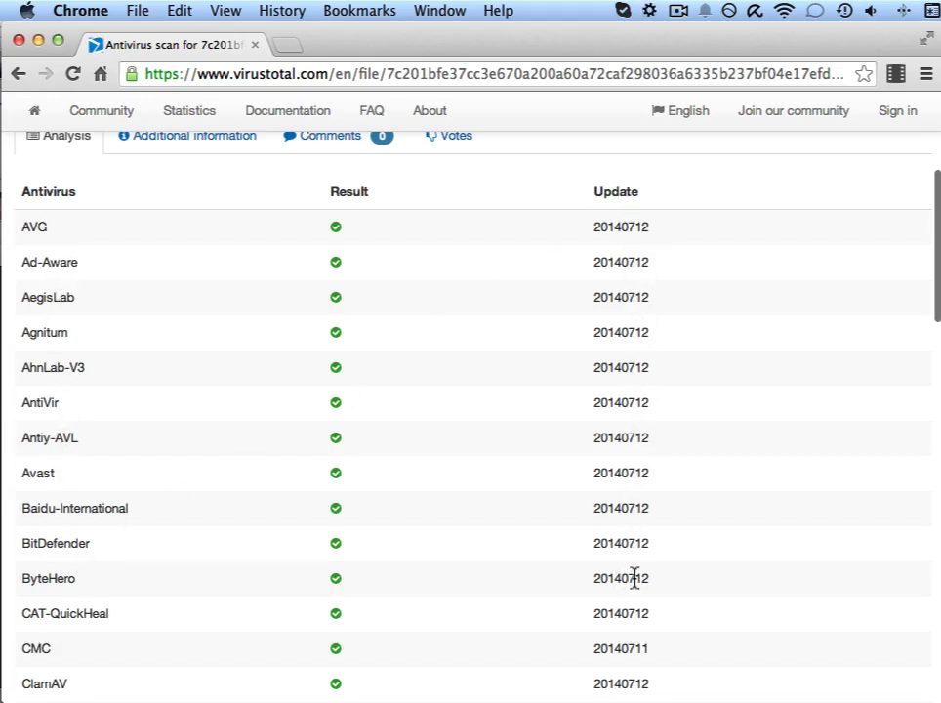
{"action": "mouse_move", "coordinate": [383, 382]}
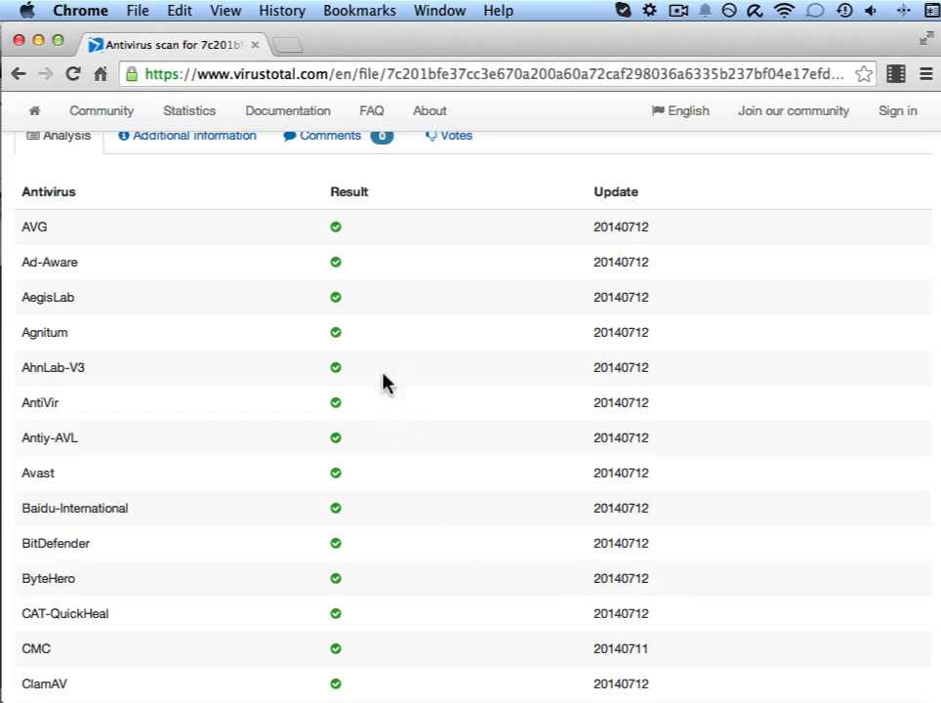
{"action": "scroll", "scroll_direction": "down", "scroll_amount": 3}
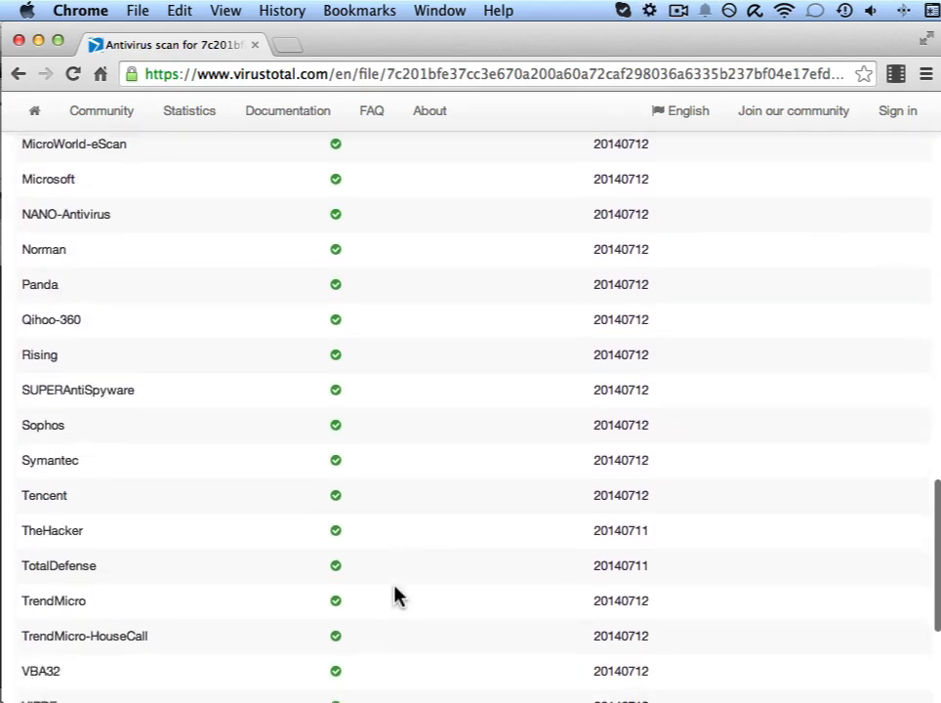
{"action": "scroll", "scroll_direction": "down", "scroll_amount": 3}
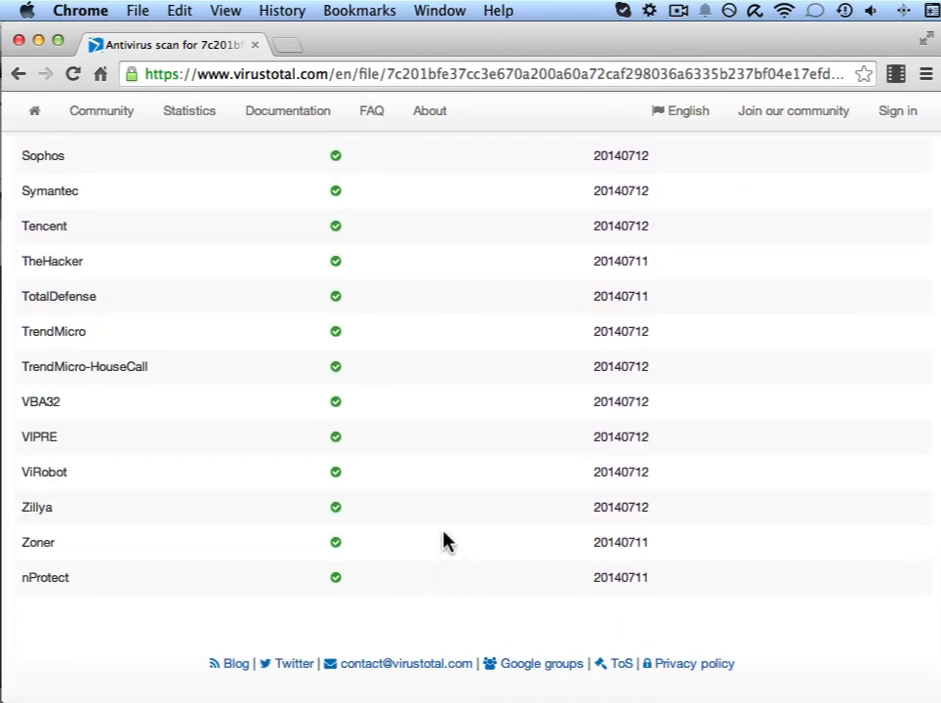
{"action": "scroll", "scroll_direction": "up", "scroll_amount": 3}
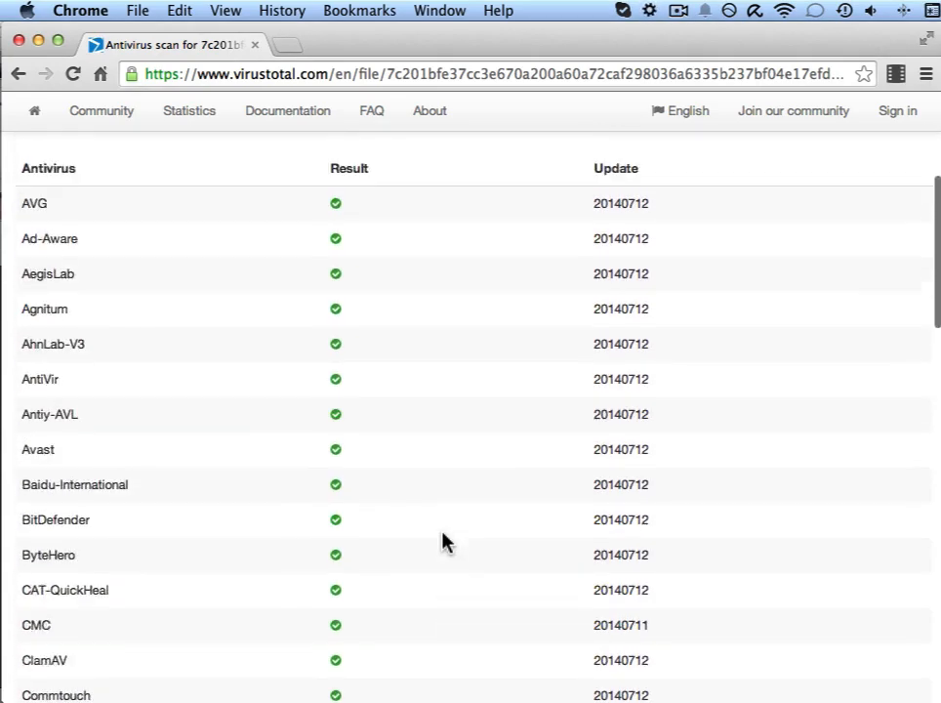
{"action": "scroll", "scroll_direction": "up", "scroll_amount": 3}
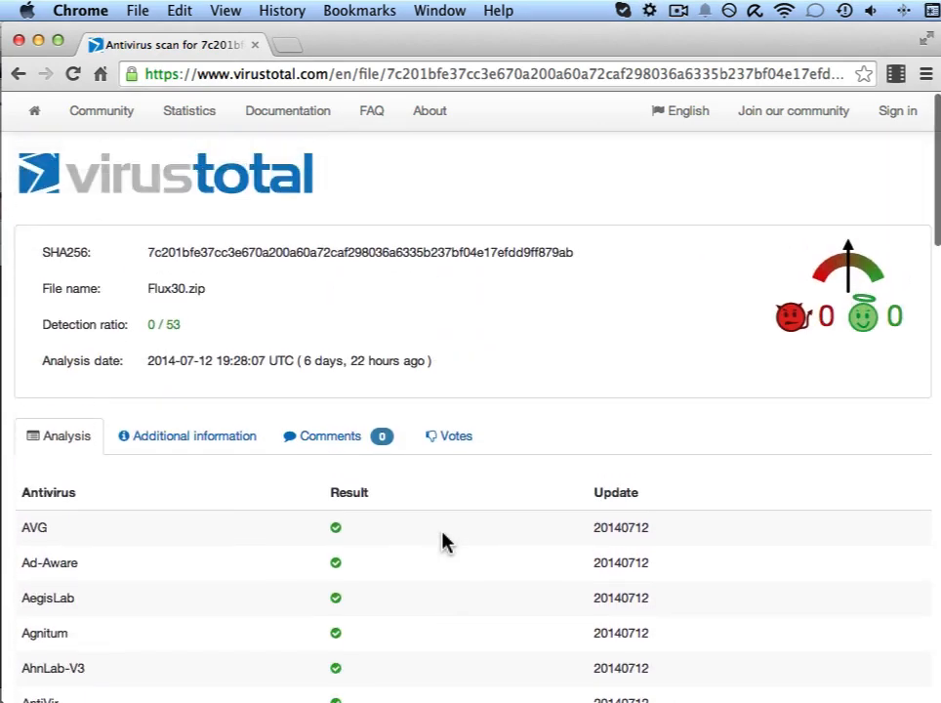